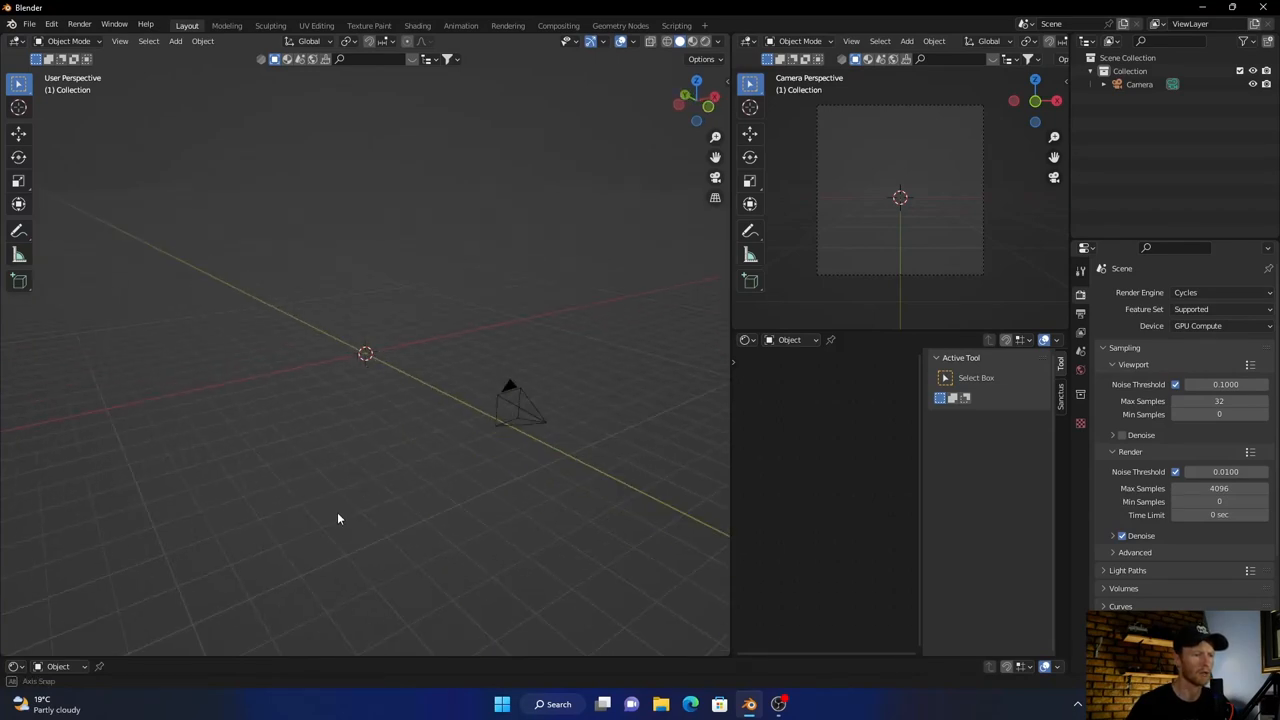
- Add a cube mesh to the scene from the Add menu
left_click(175, 41)
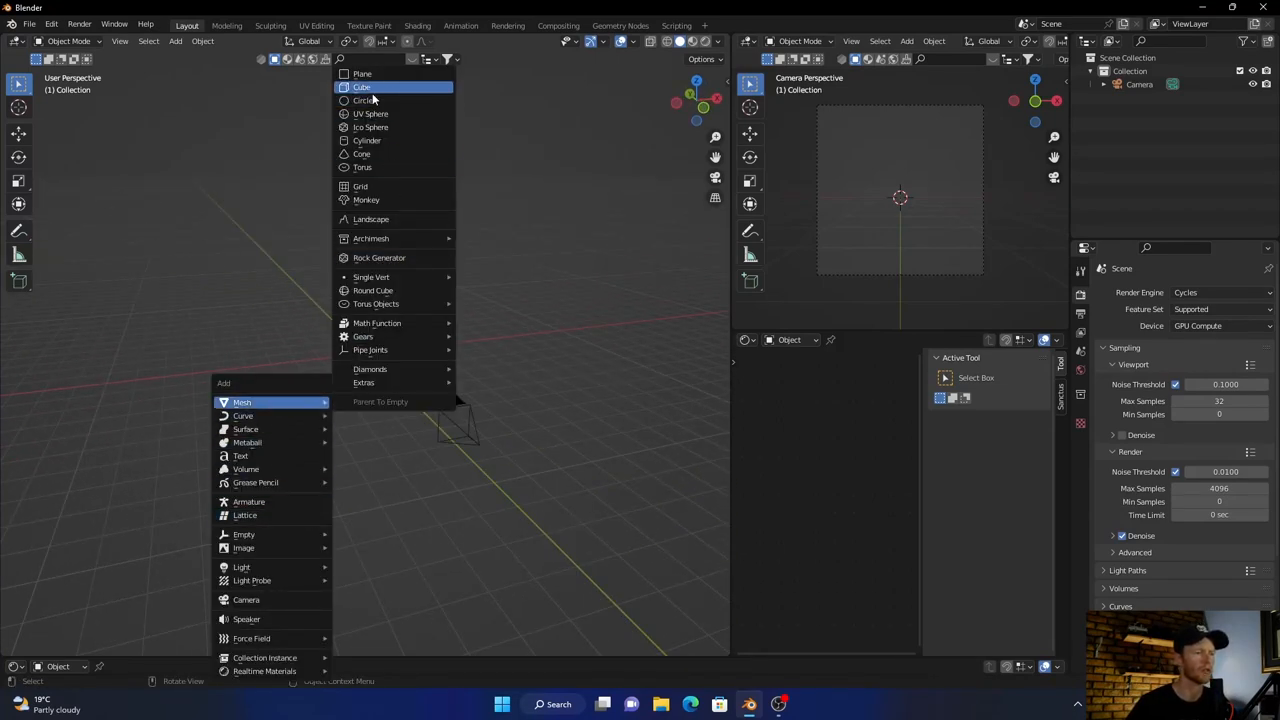
left_click(361, 87)
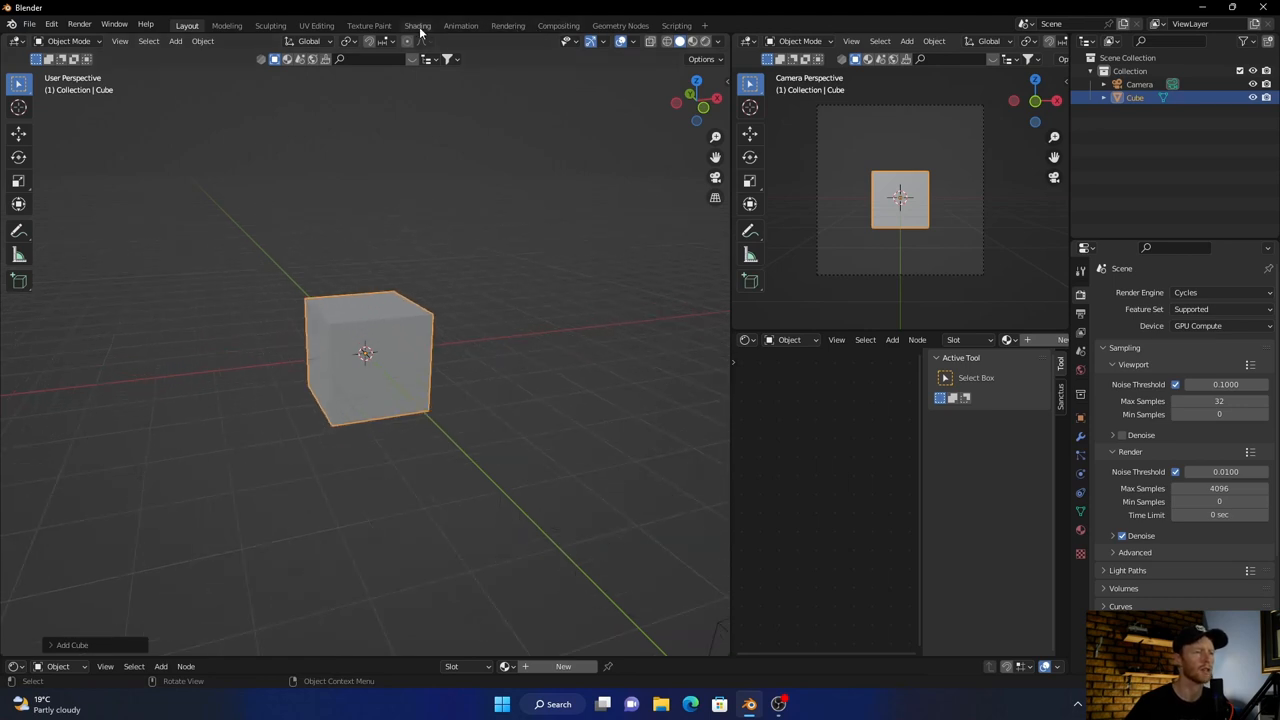
- In the Shading workspace, create a new material and enlarge the node editor to show its nodes
left_click(417, 25)
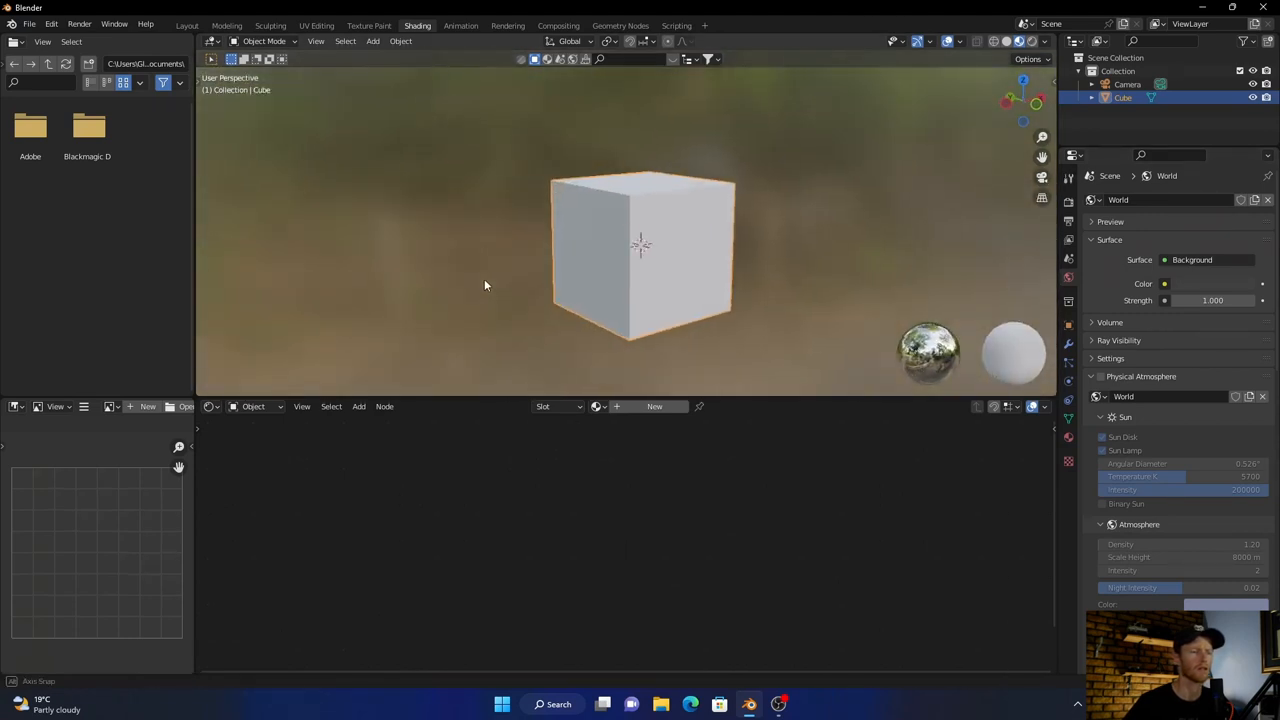
left_click(654, 406)
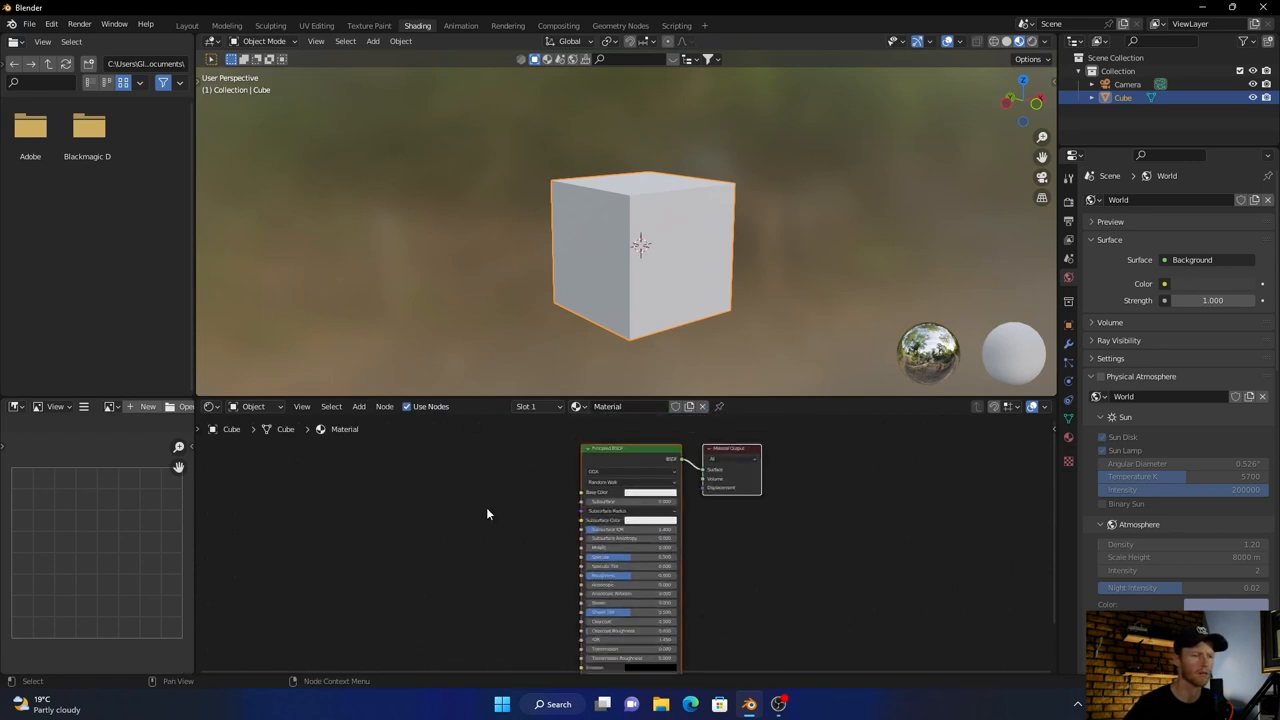
left_click_drag(490, 395, 490, 305)
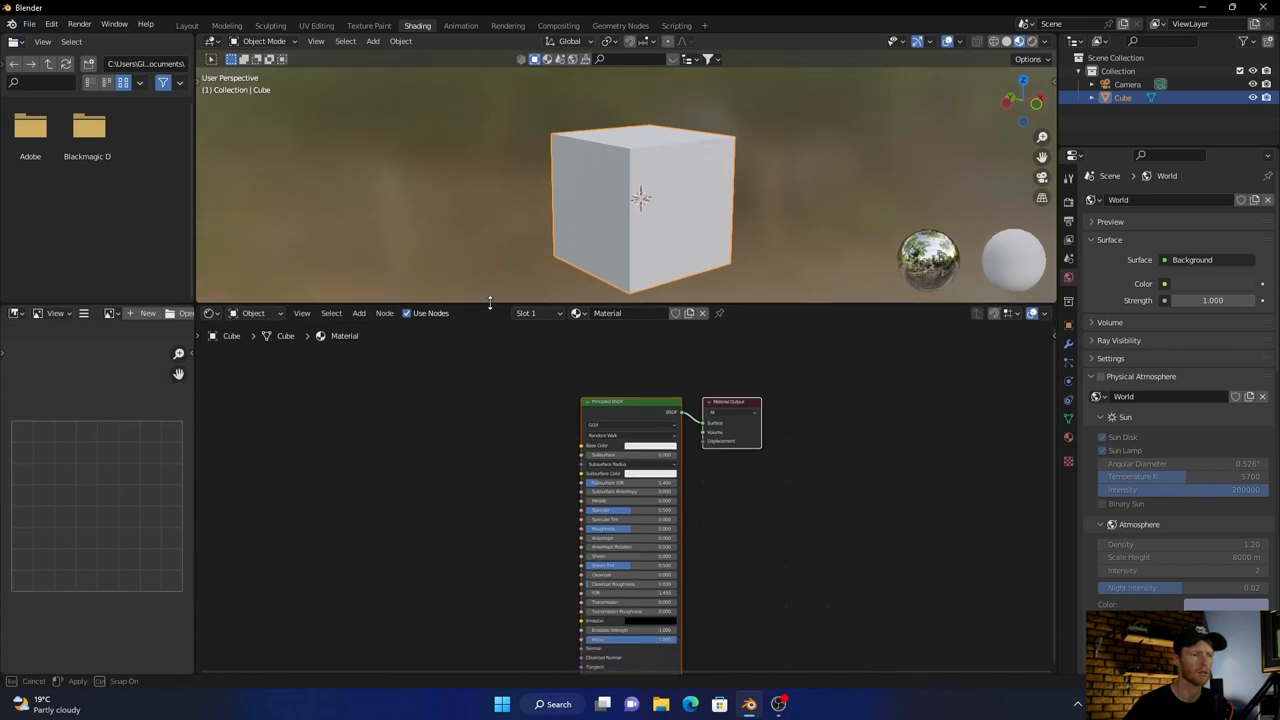
left_click_drag(630, 530, 645, 490)
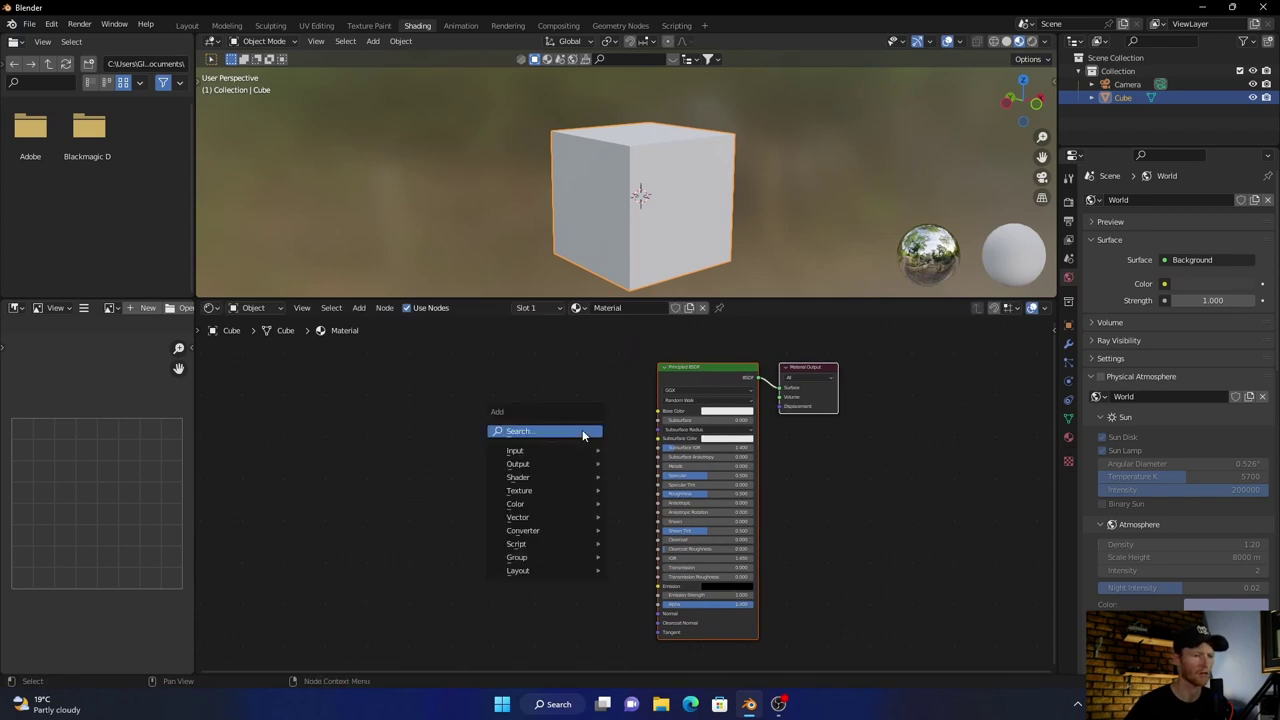
- Add a Noise Texture feeding a ColorRamp into Base Color and adjust its noise settings
type("no")
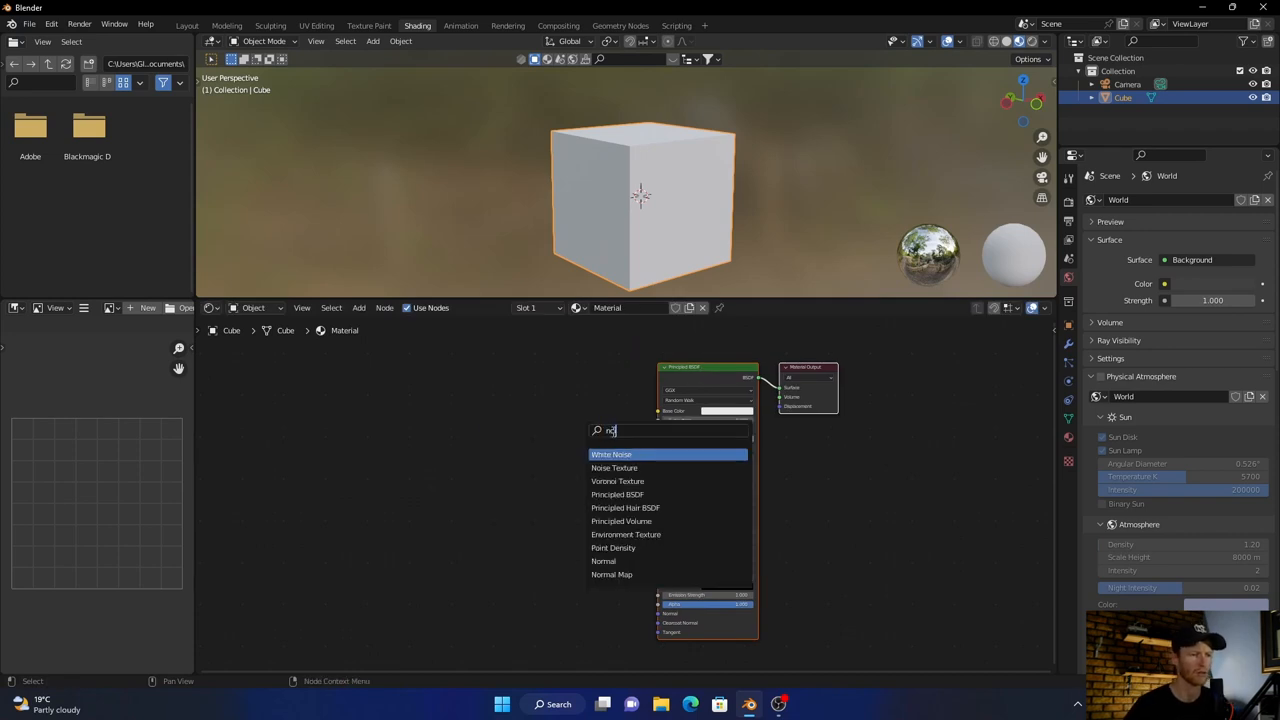
left_click(614, 467)
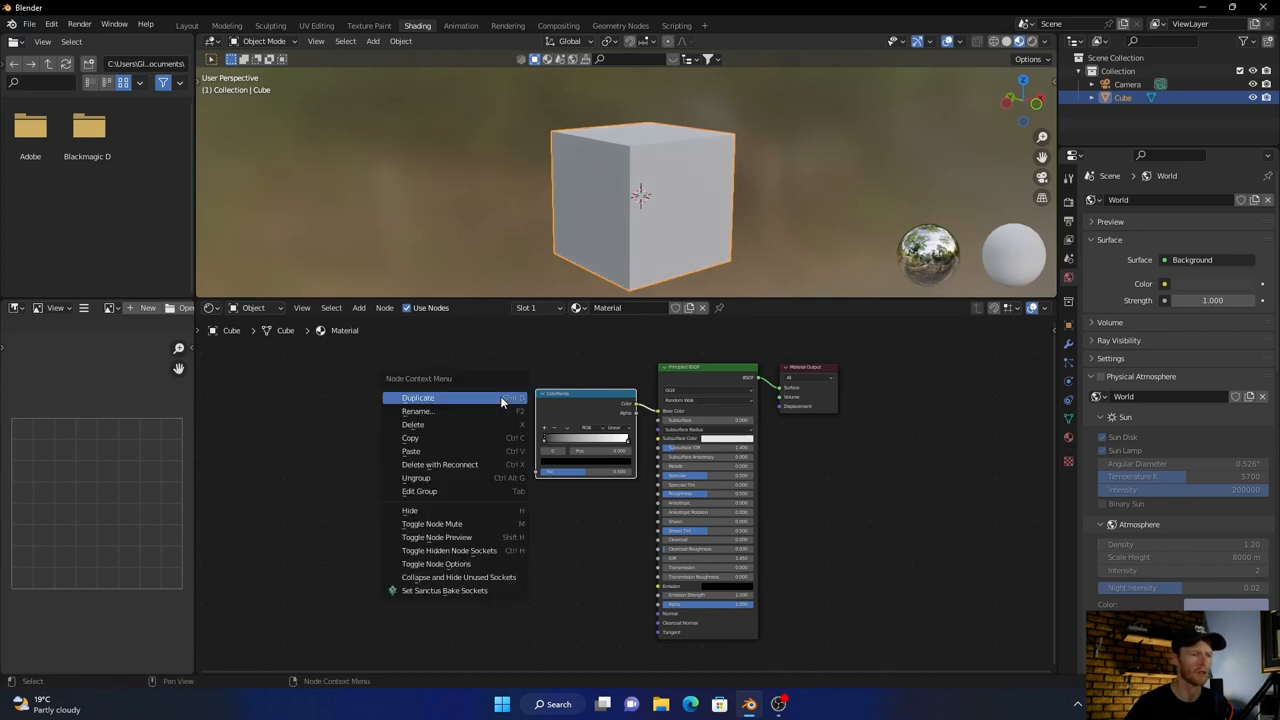
left_click(418, 397)
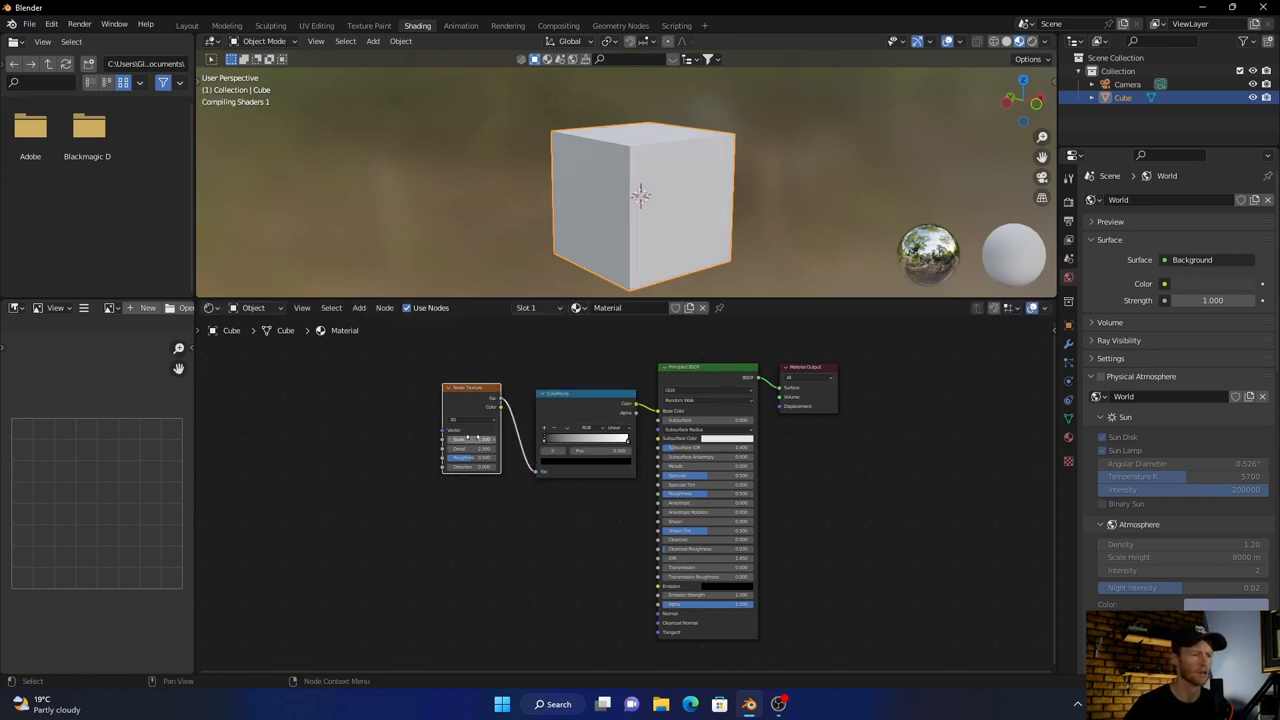
left_click(470, 438)
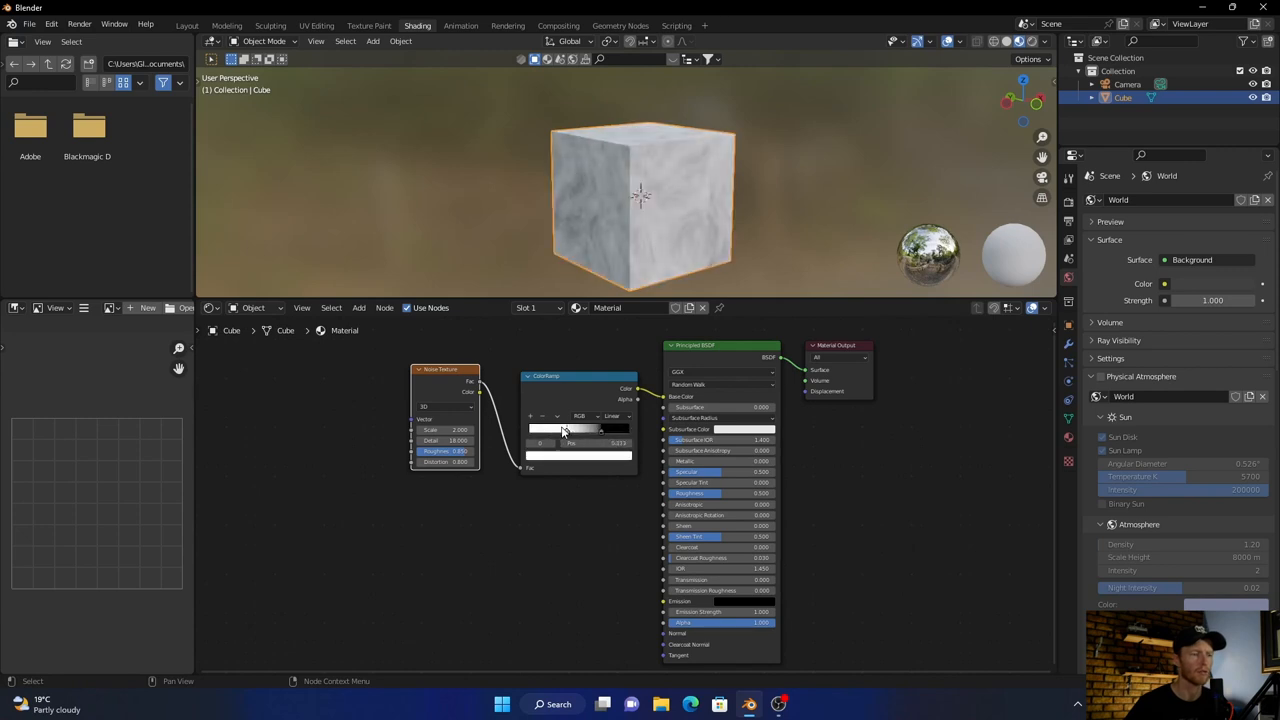
- Move a ColorRamp stop for contrast and give the stops warm orange-brown colours
left_click_drag(565, 428, 548, 428)
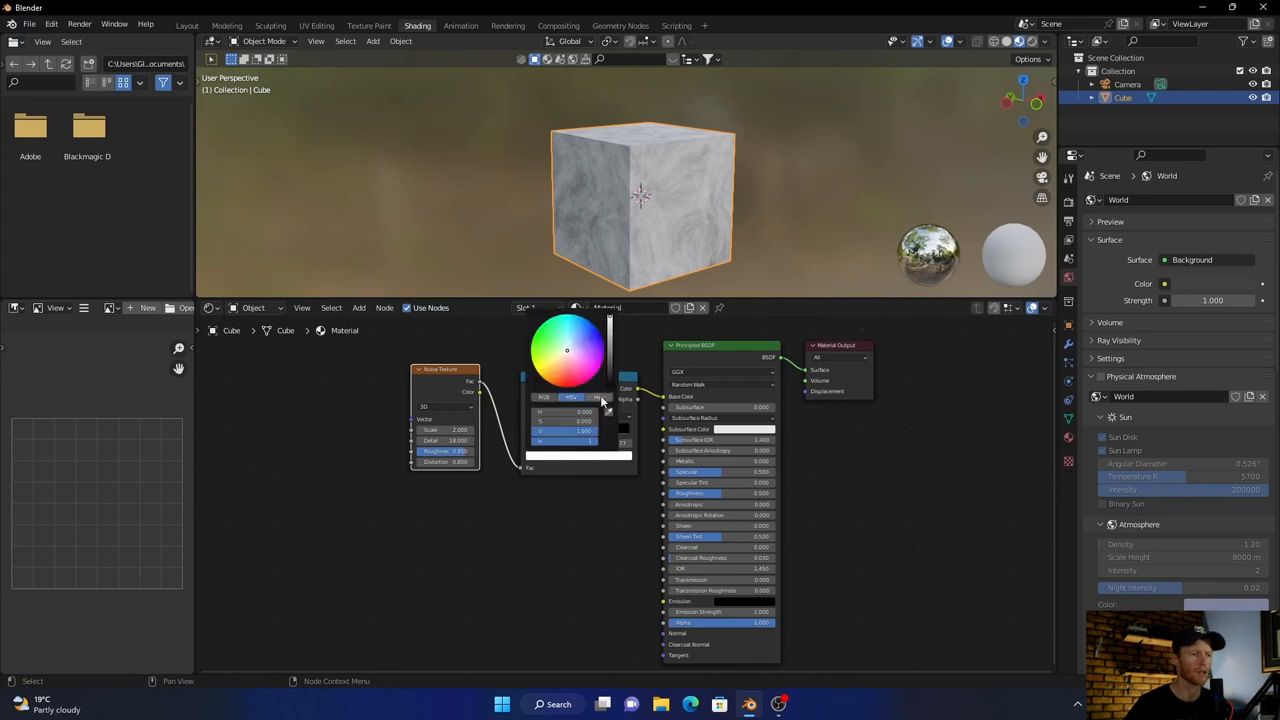
left_click(598, 398)
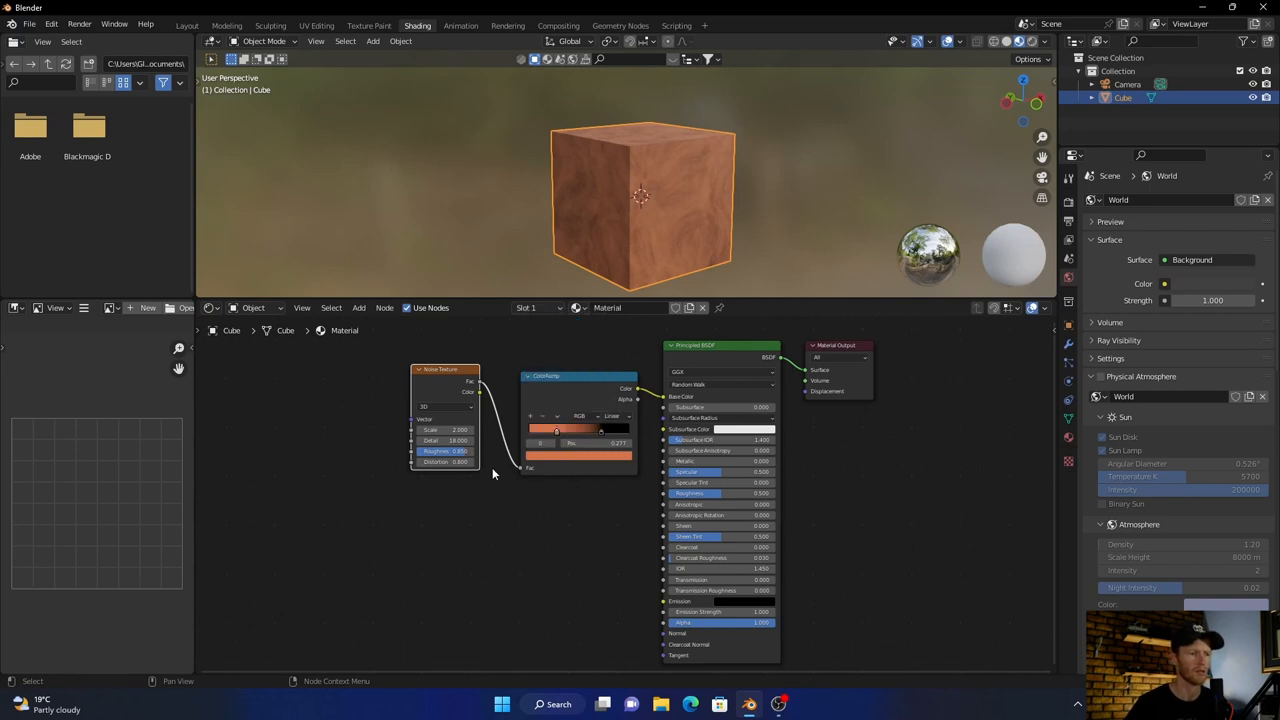
mouse_move(328, 424)
type("mu")
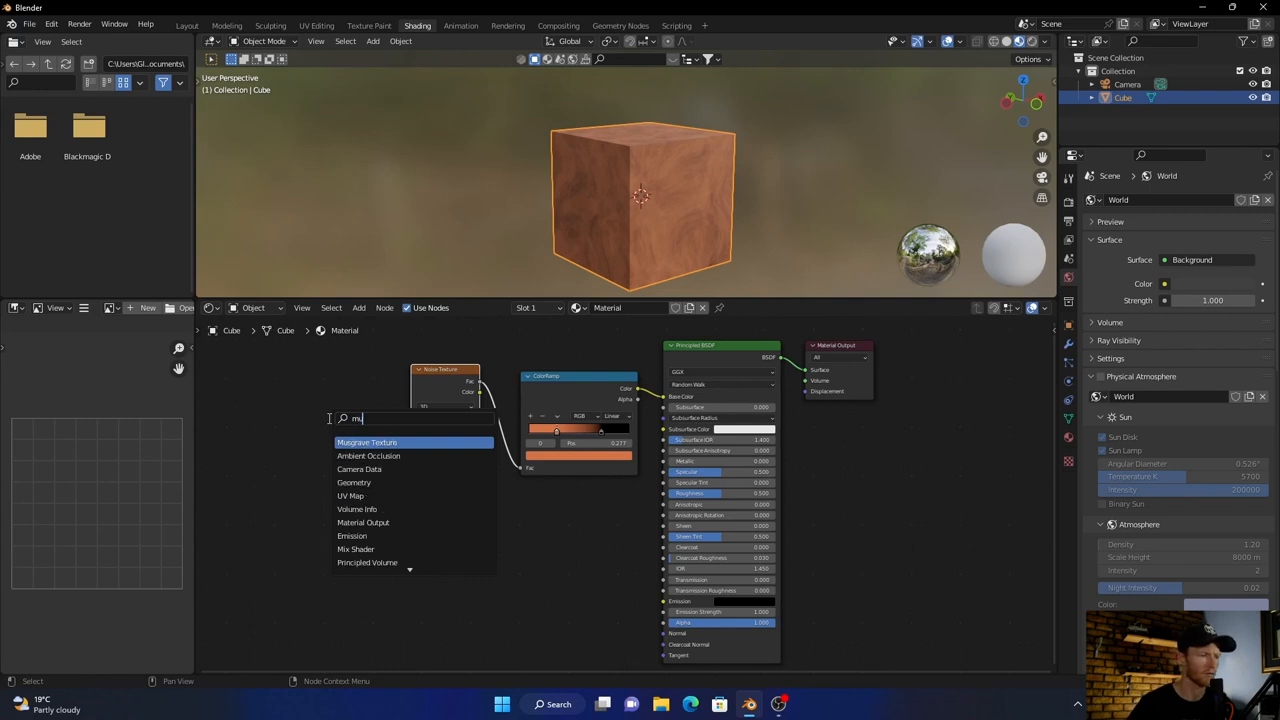
- Add a Musgrave Texture with scale 0.4 feeding its Height into the noise Vector
left_click(367, 442)
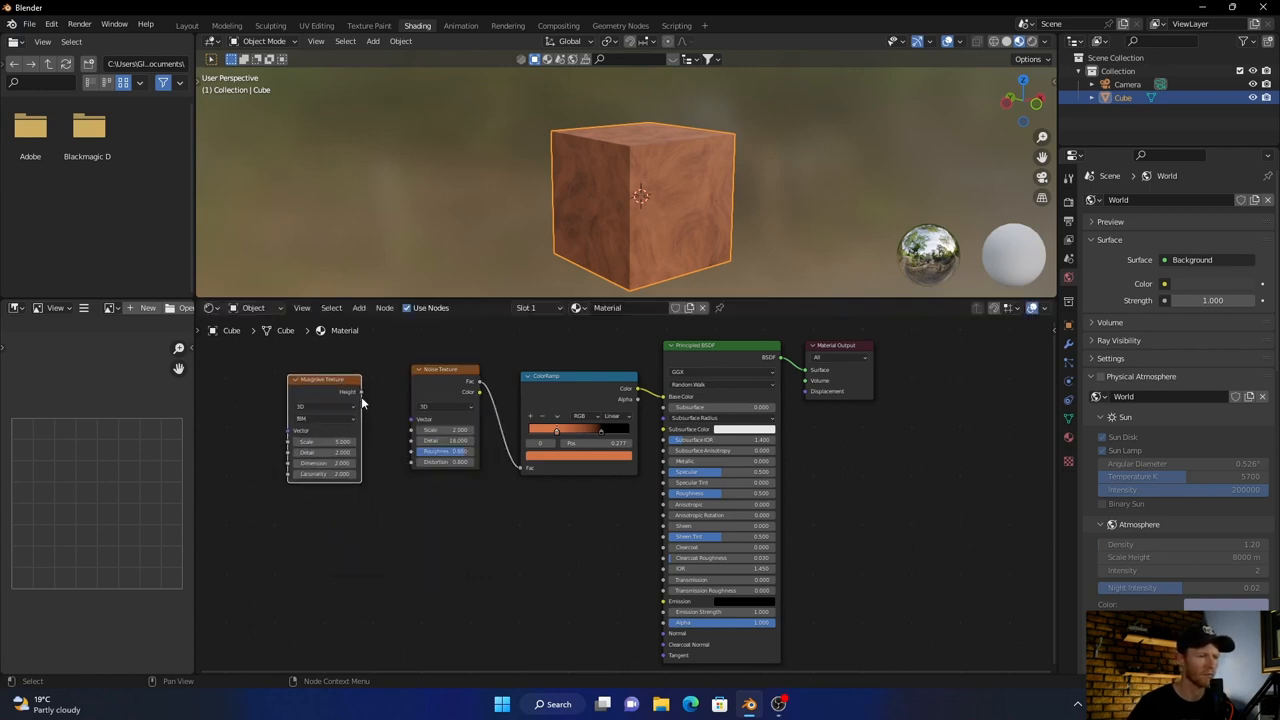
left_click_drag(360, 400, 408, 425)
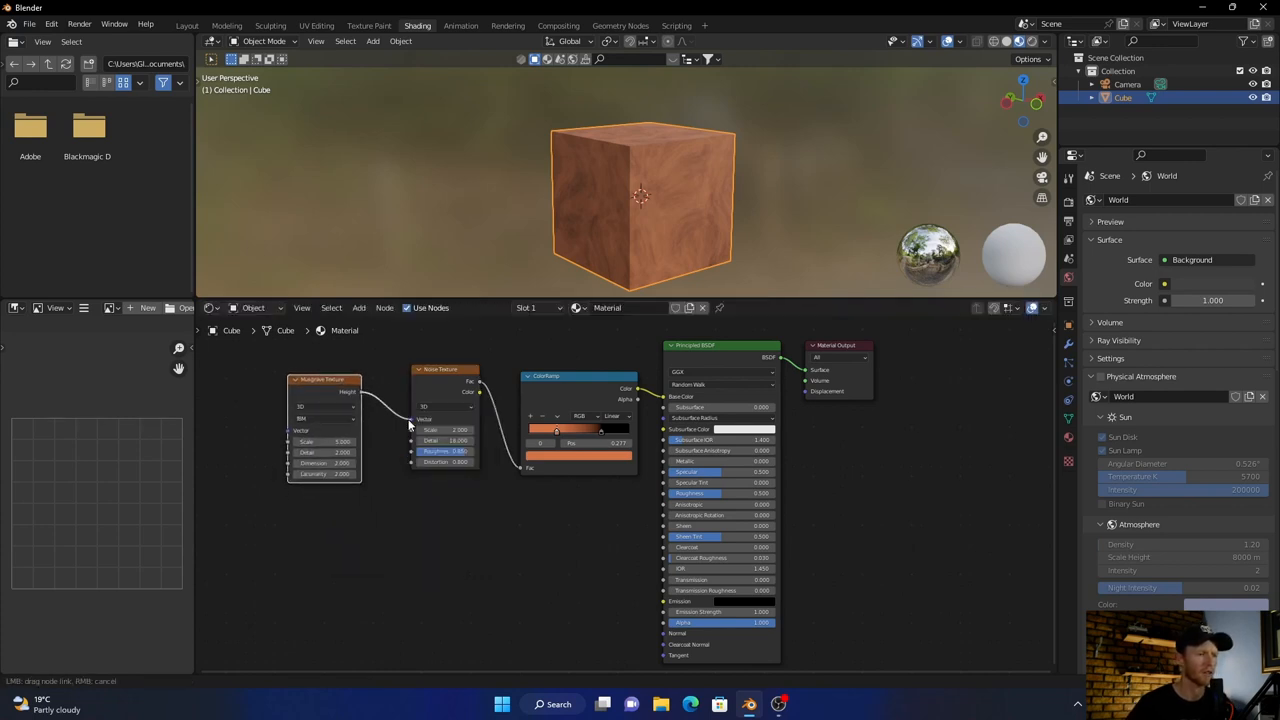
left_click(325, 441)
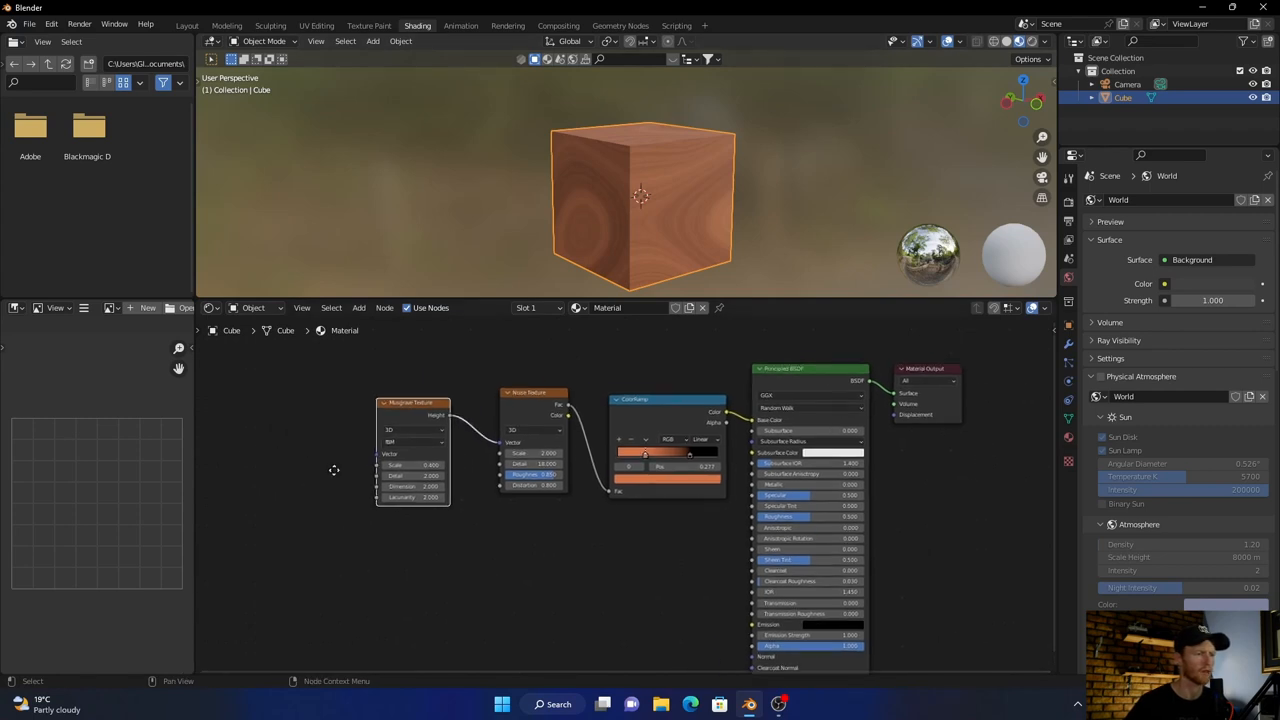
mouse_move(396, 426)
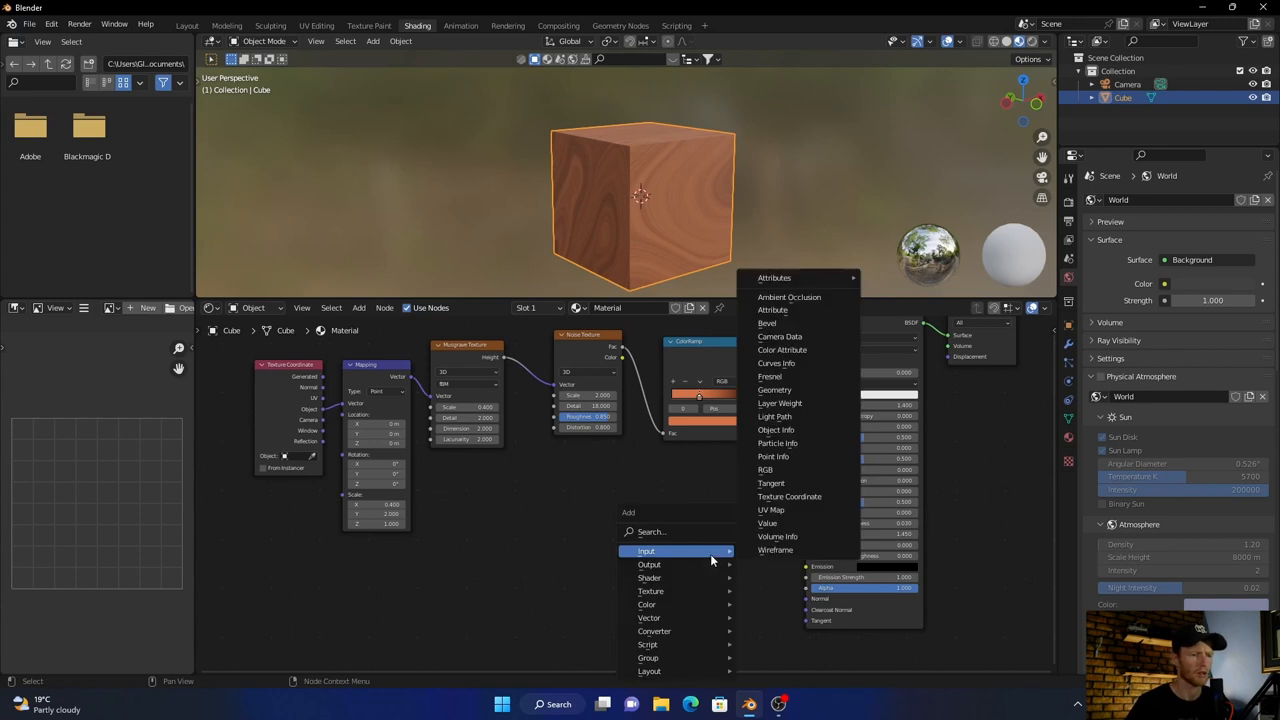
- Add a ColorRamp driving Roughness and slide its black and white stops apart
type("colo")
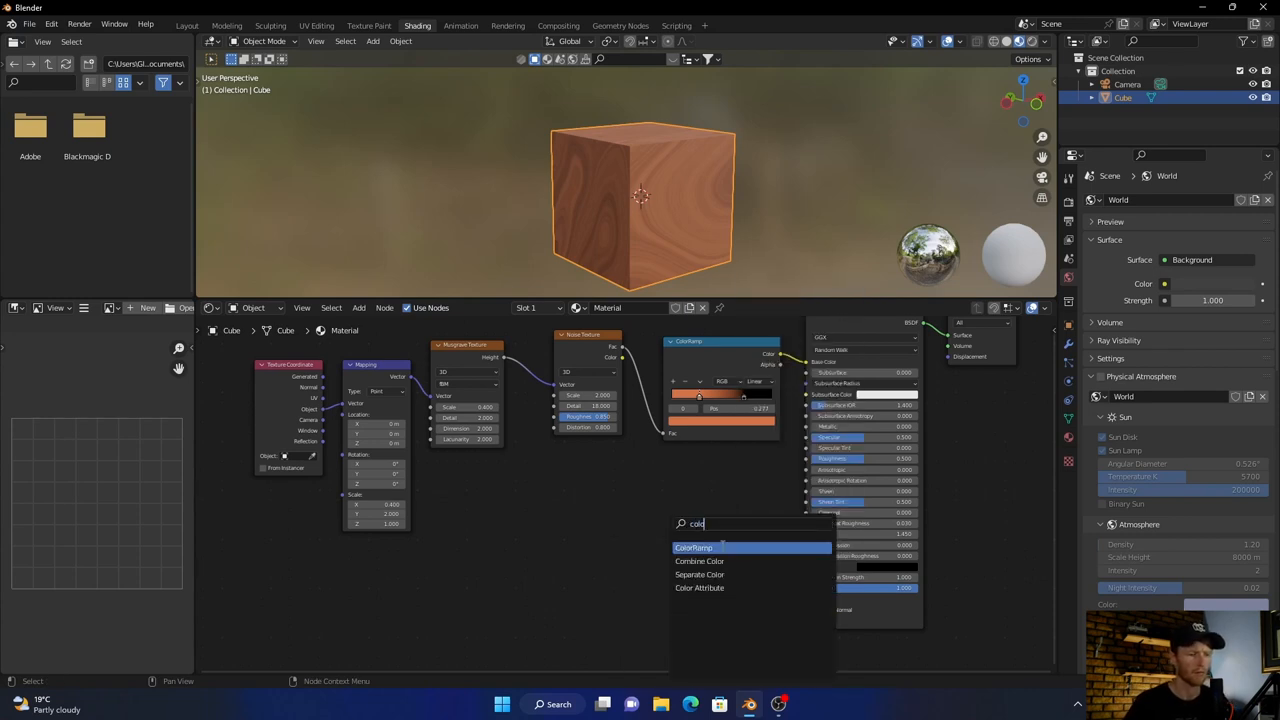
left_click(693, 547)
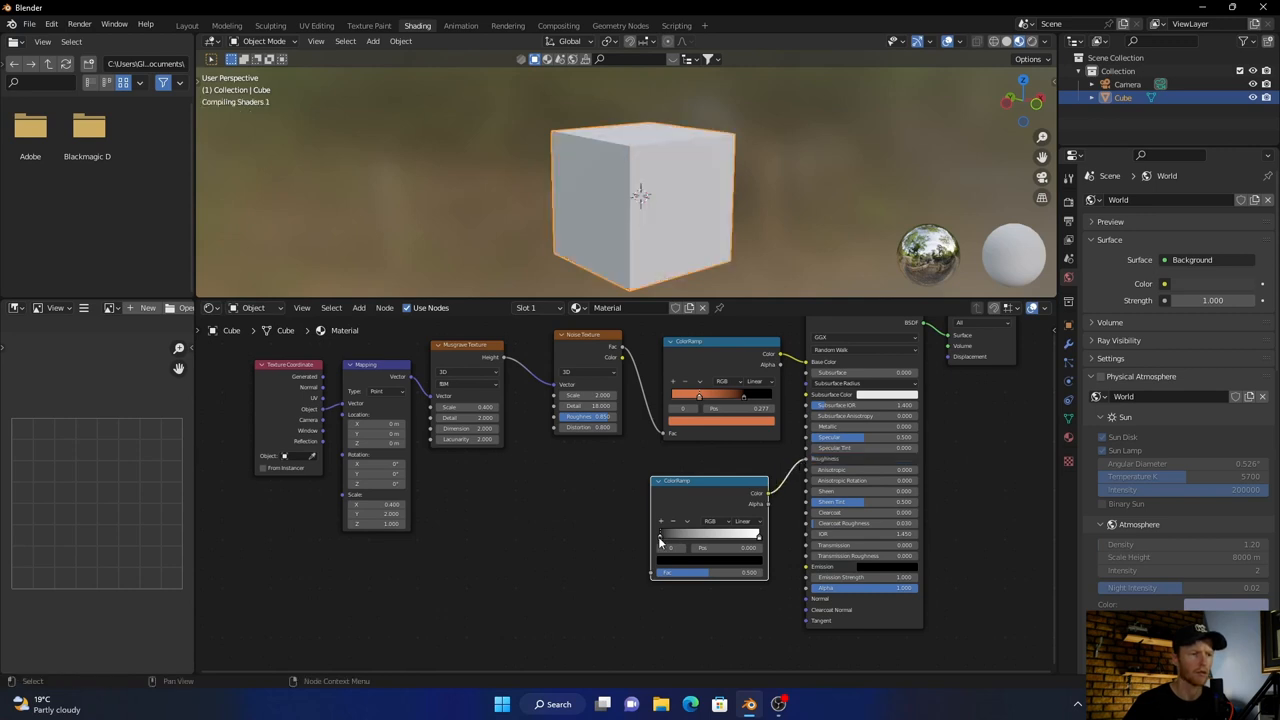
left_click_drag(660, 533, 690, 533)
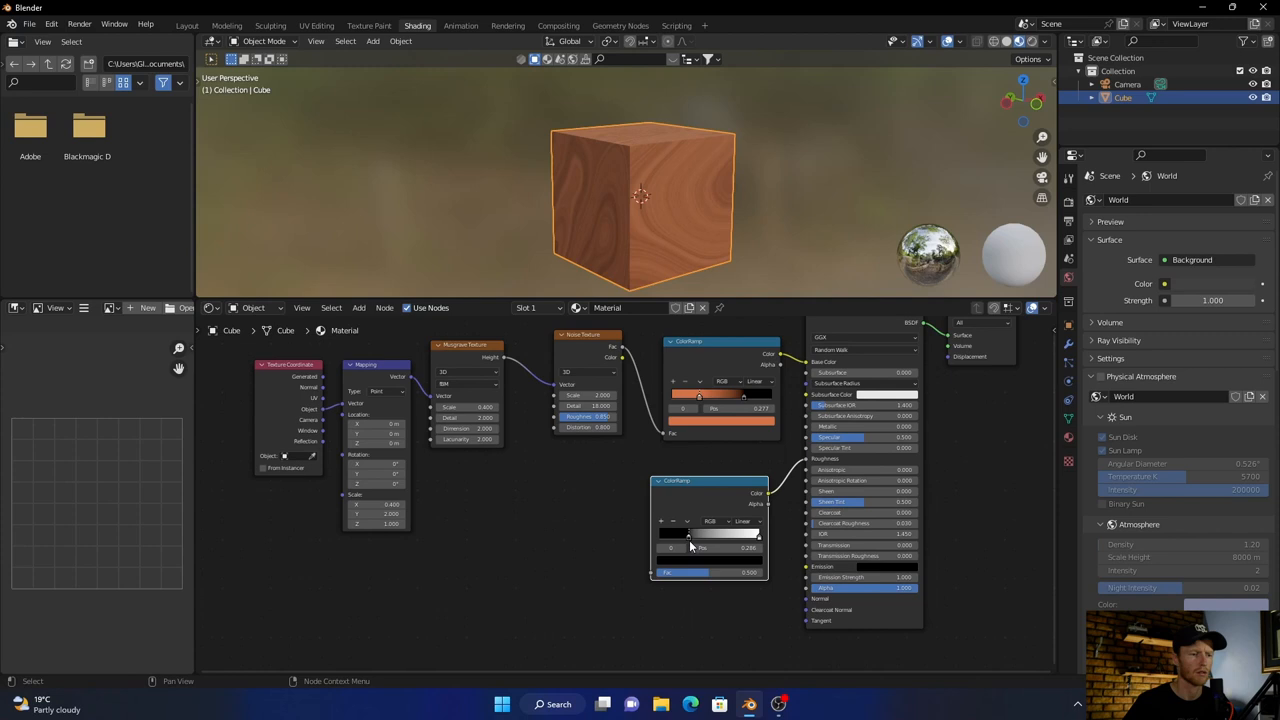
left_click_drag(689, 533, 728, 533)
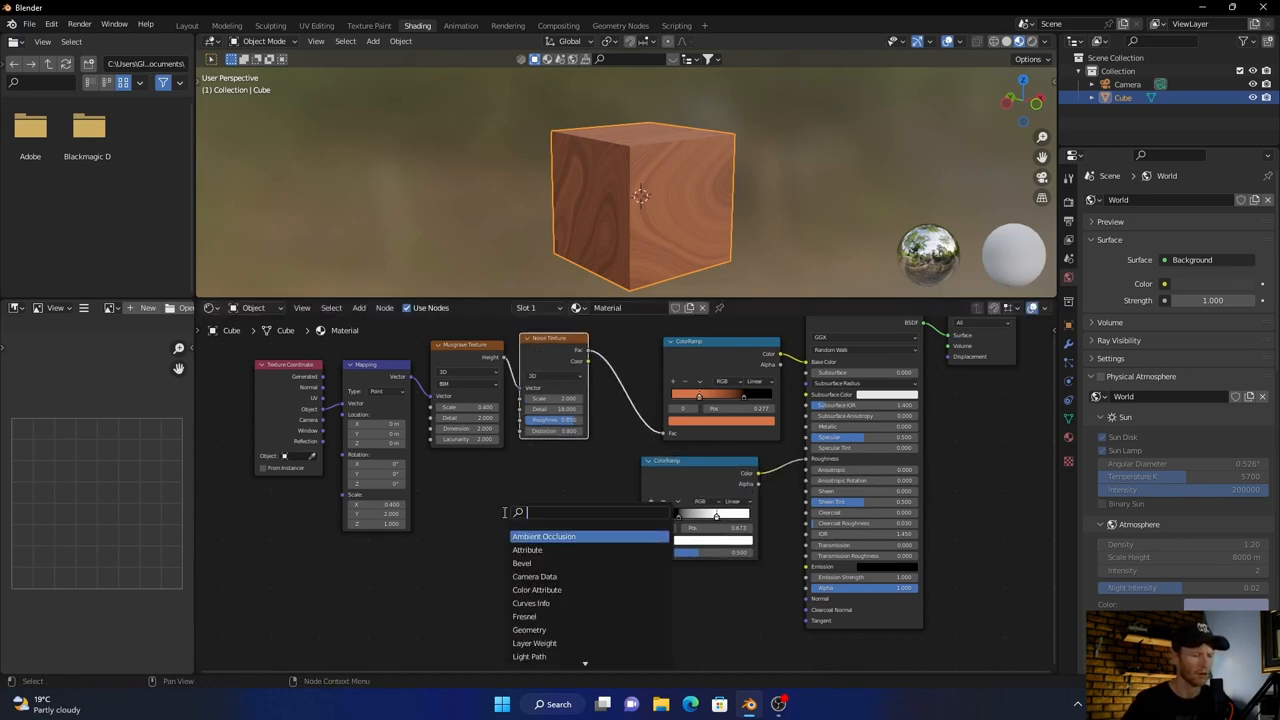
left_click(527, 549)
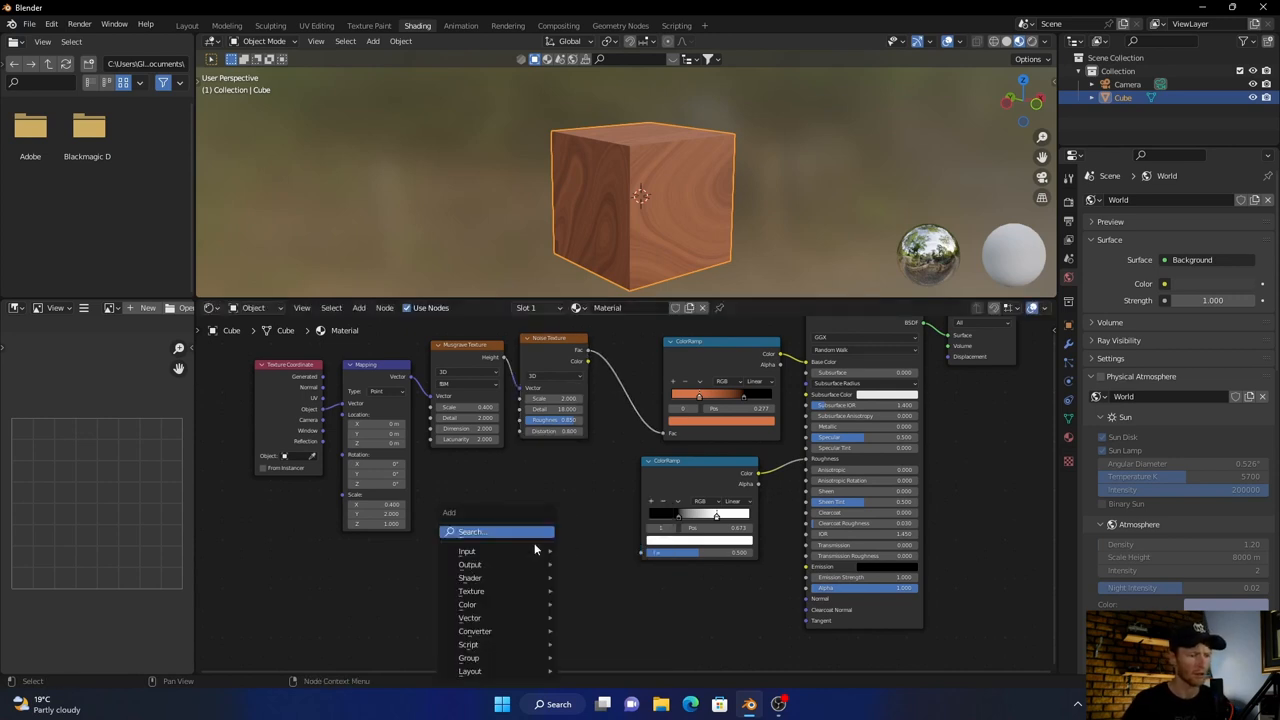
- Add a Bump node at strength 0.275 and link noise Fac to the roughness ramp
type("bum")
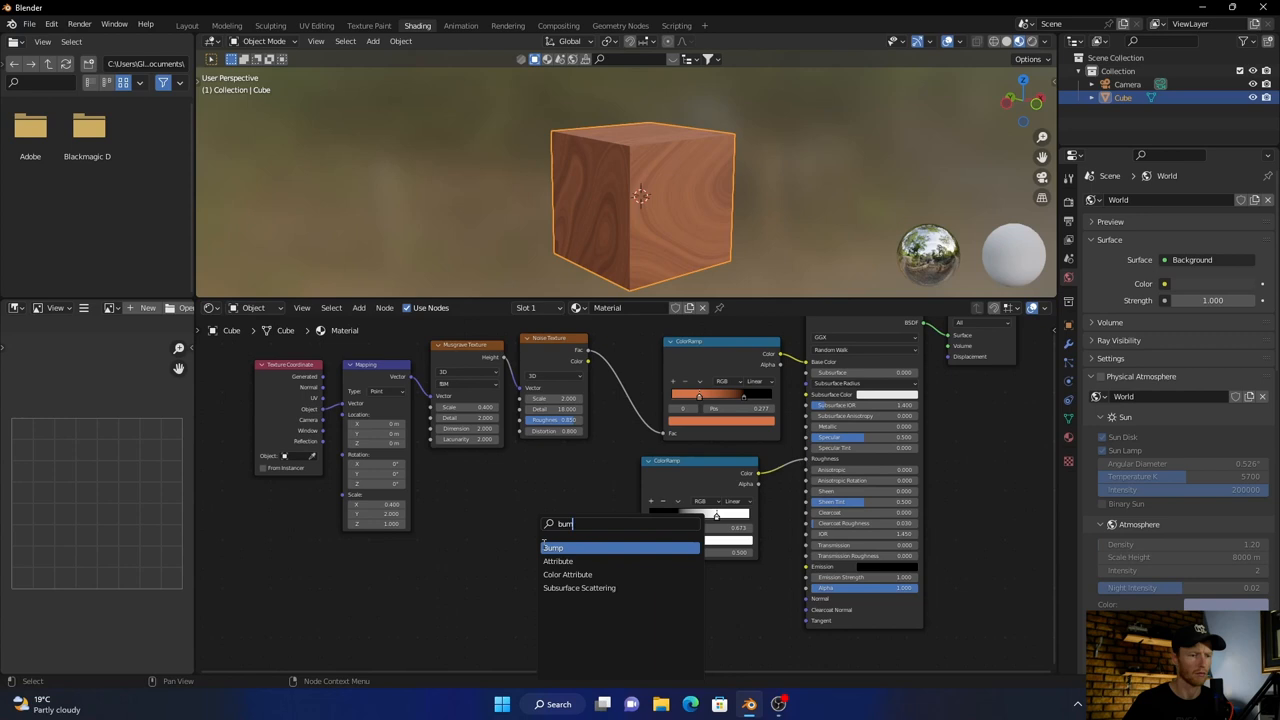
left_click(553, 547)
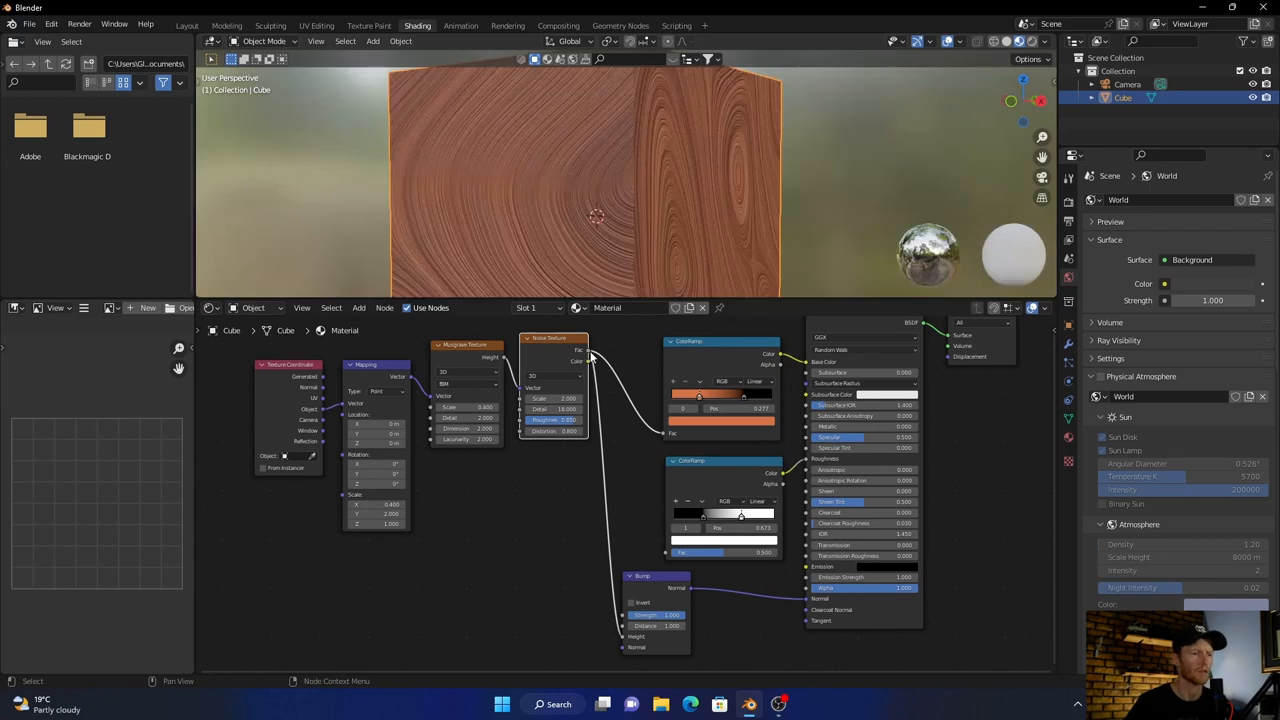
left_click_drag(590, 357, 648, 550)
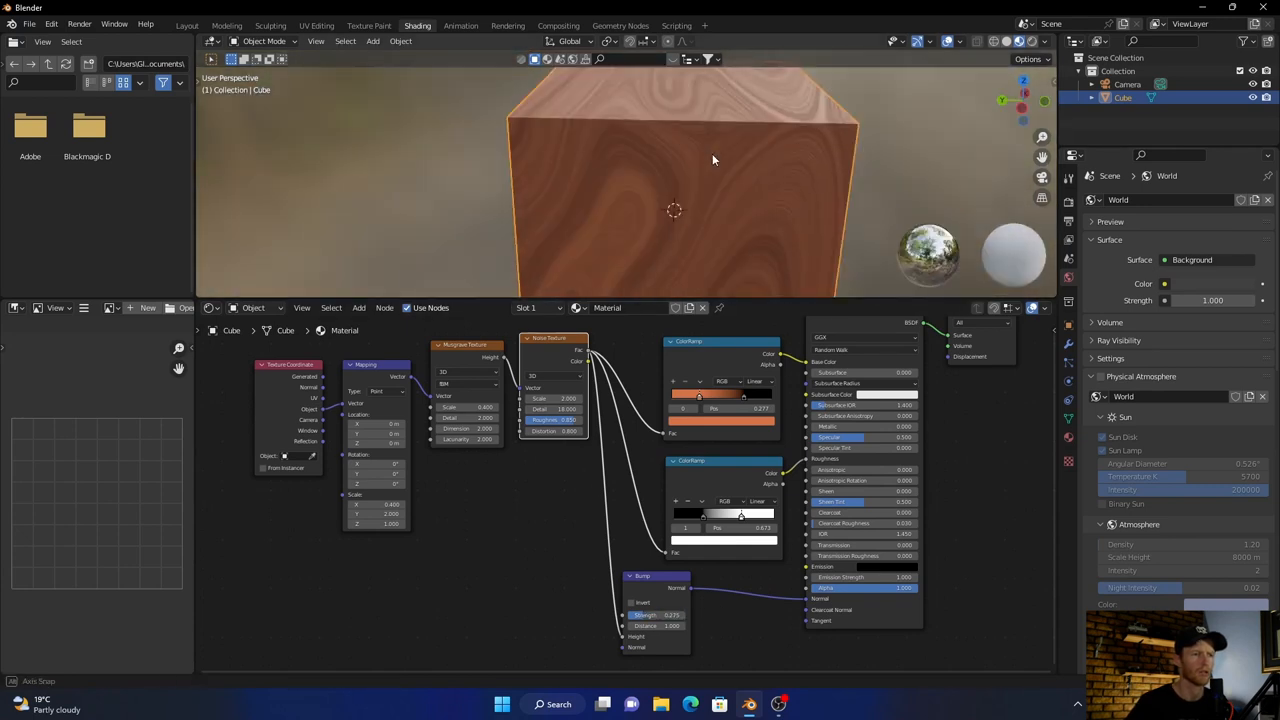
- Orbit the rendered view and enable Scene World to show the environment image
left_click_drag(700, 180, 620, 210)
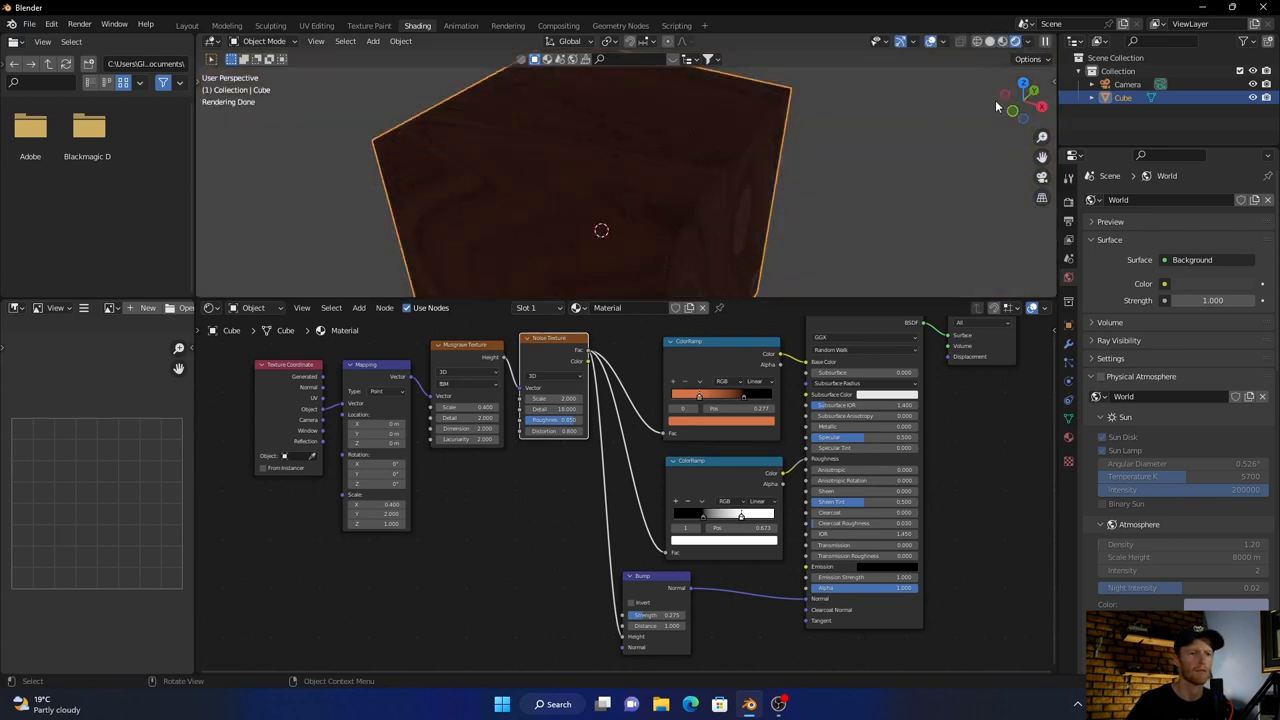
mouse_move(952, 49)
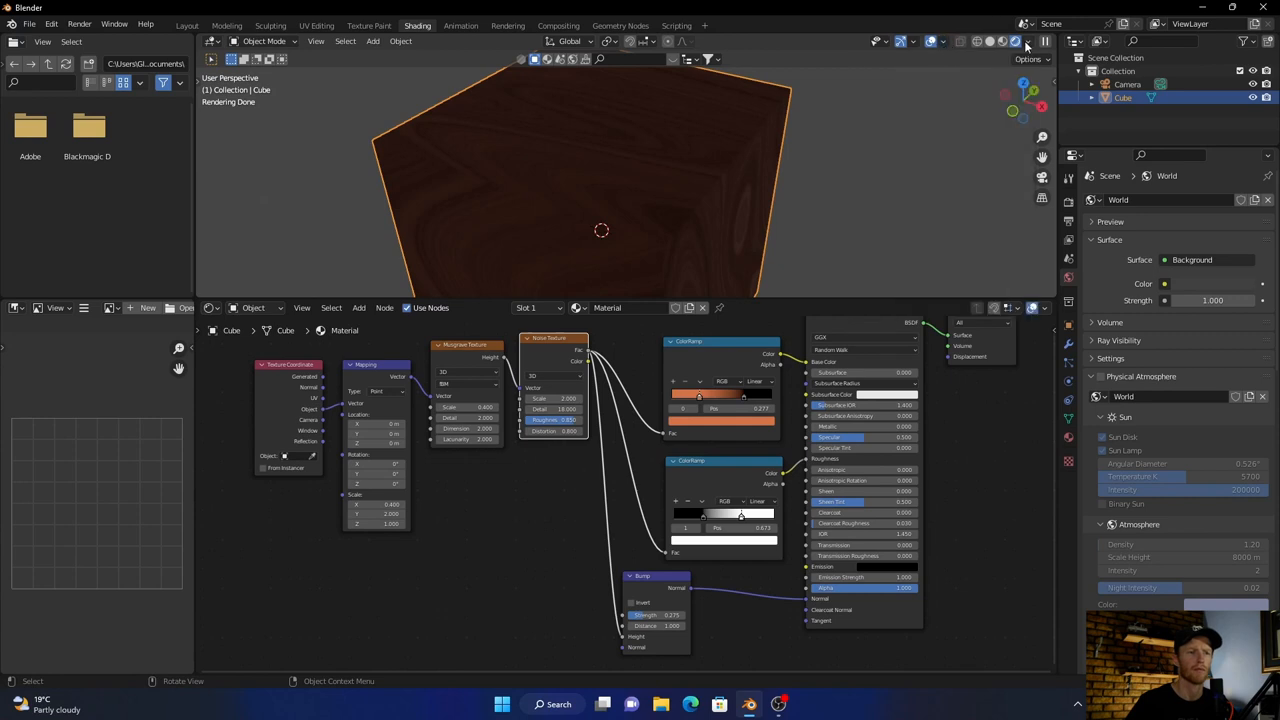
left_click(1027, 41)
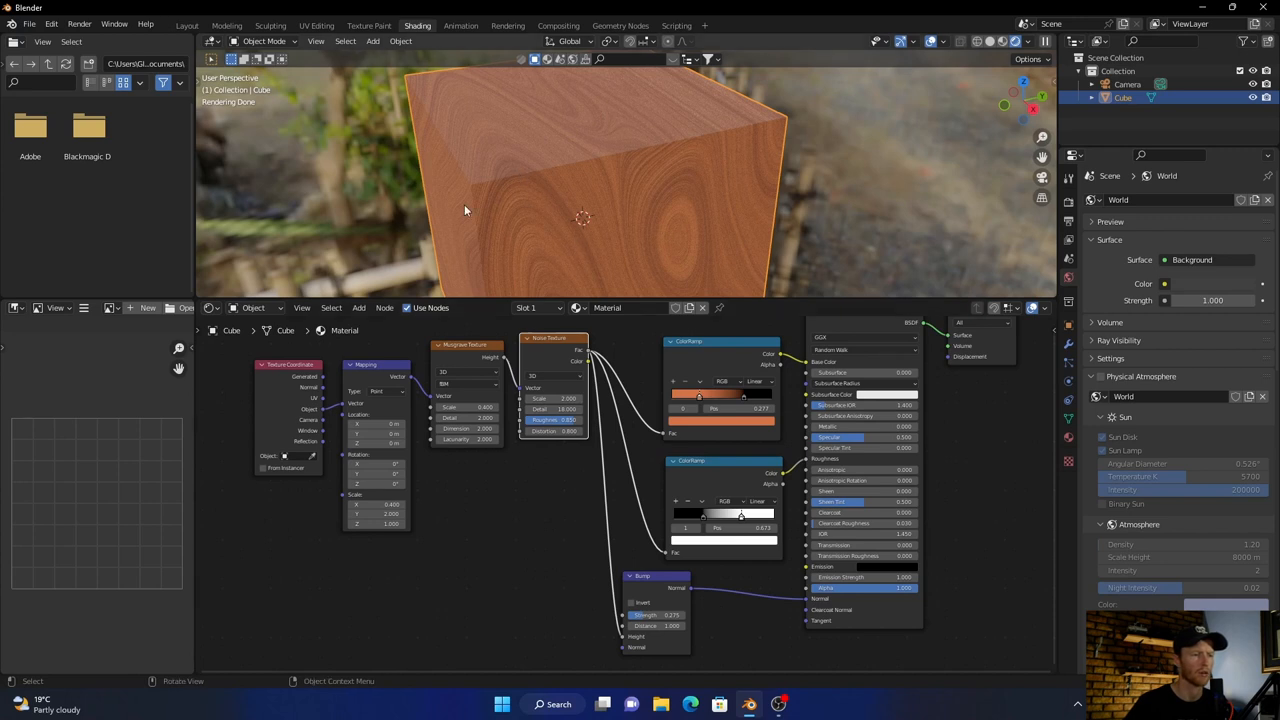
mouse_move(515, 377)
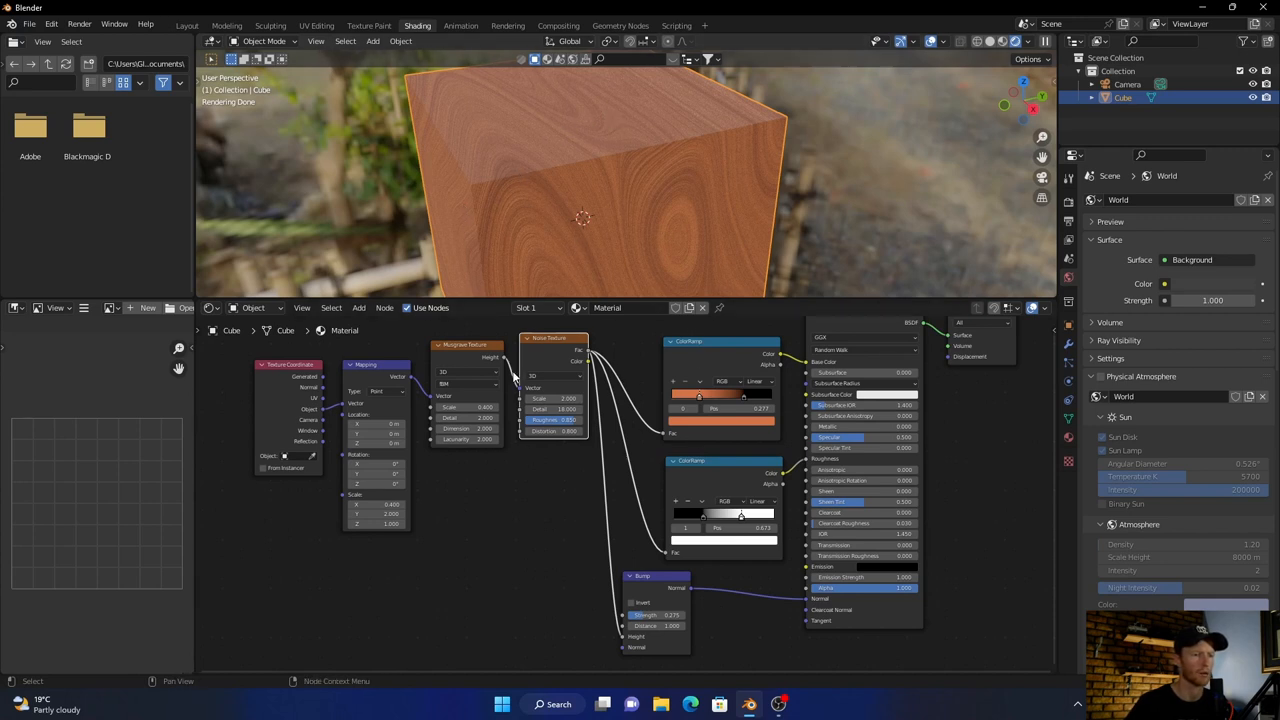